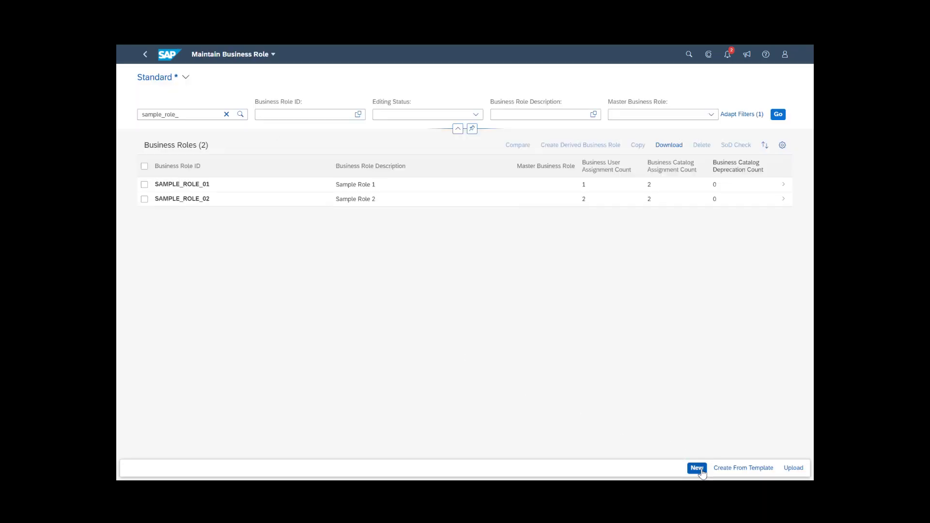
# - Create business role SAMPLE_ROLE_03 with the description 'Sample Role 3'
pyautogui.click(697, 467)
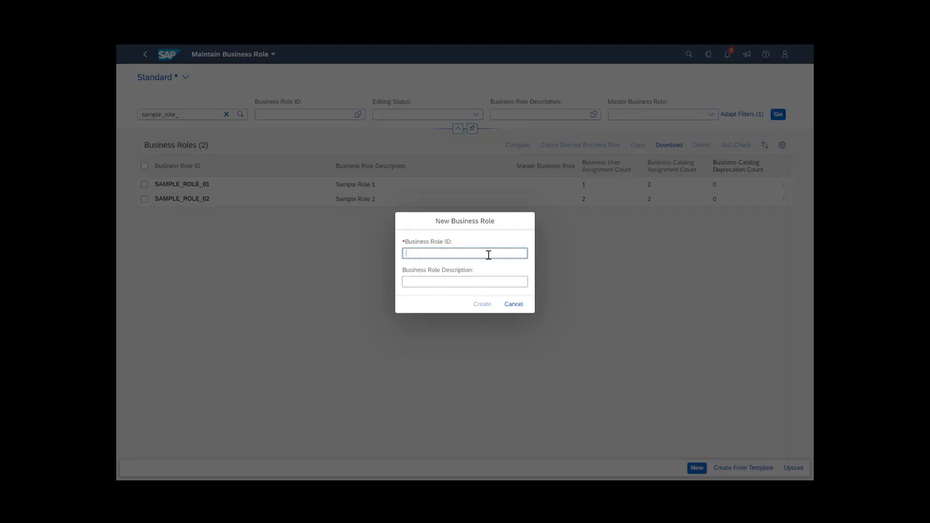
pyautogui.write('SAMPLE_')
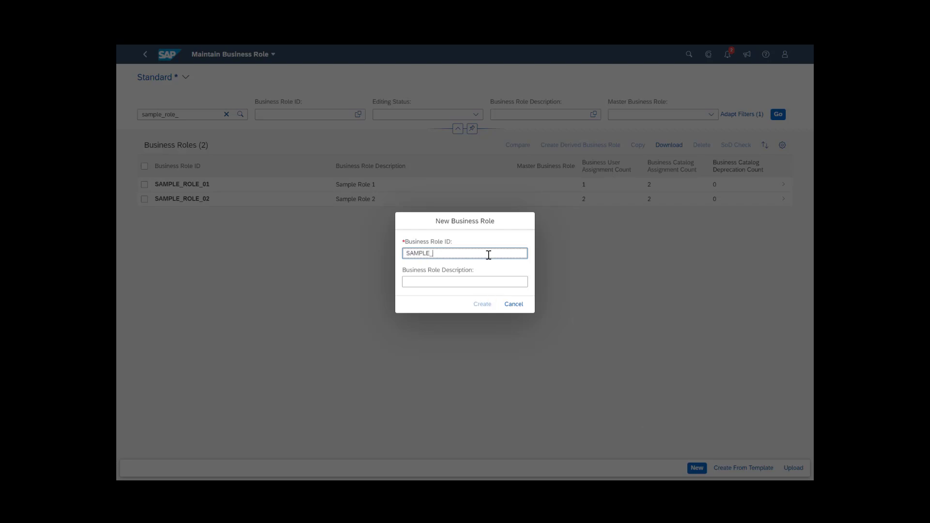
pyautogui.write('Sample Role')
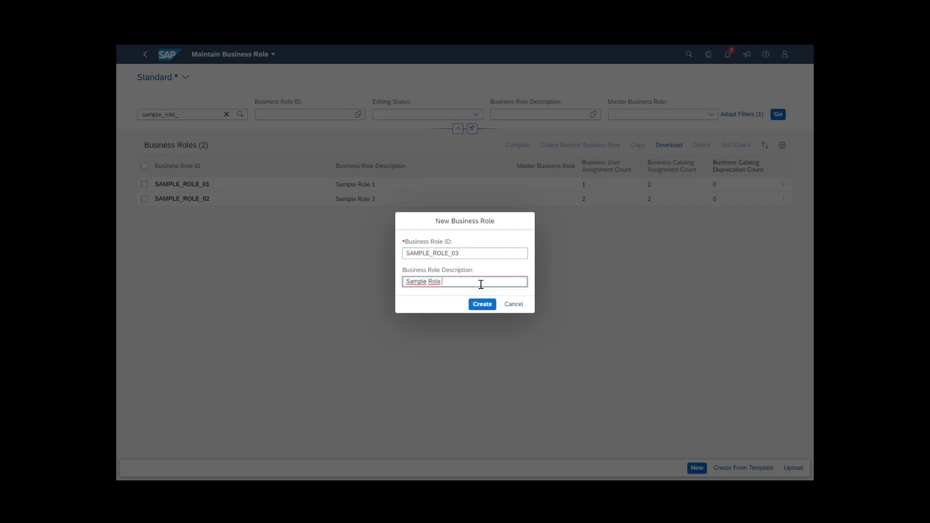
pyautogui.click(482, 303)
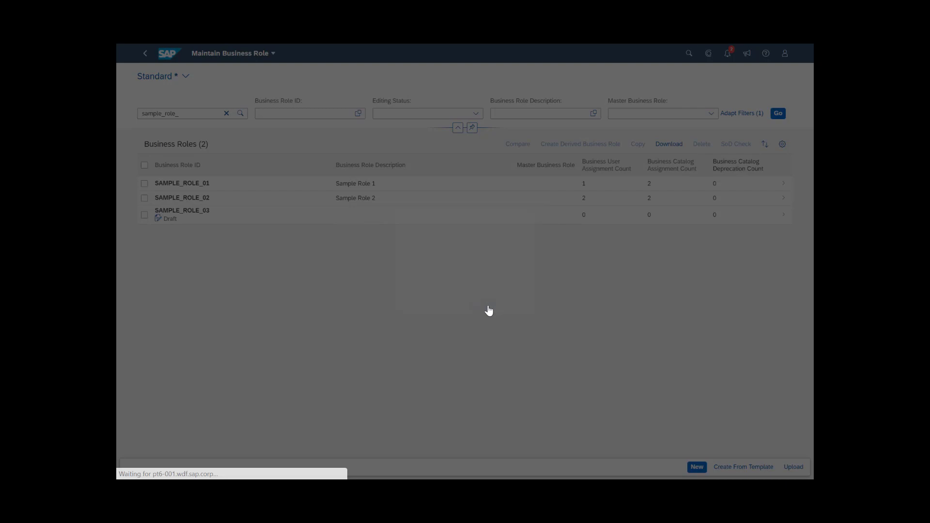
# - Give the role the long text 'This is a sample role.' and save it
pyautogui.click(182, 210)
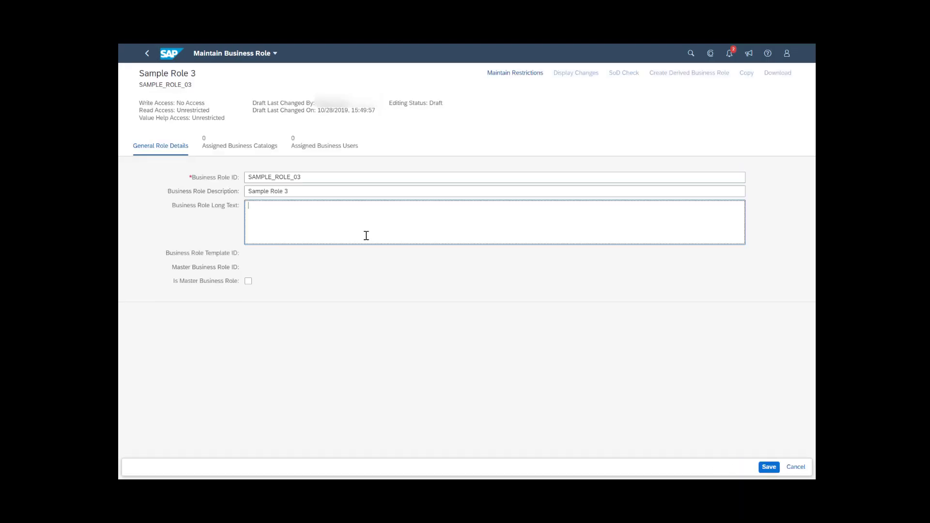
pyautogui.write('This is a samp')
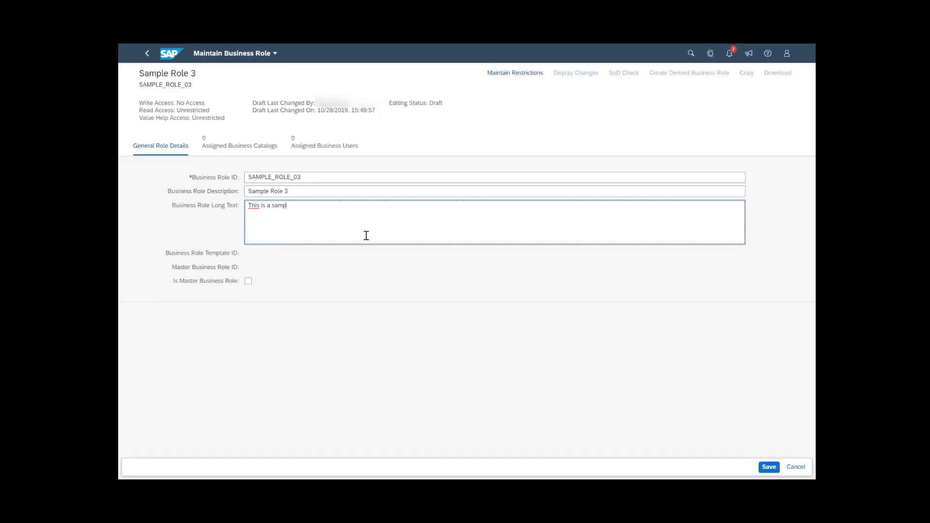
pyautogui.write('le role.')
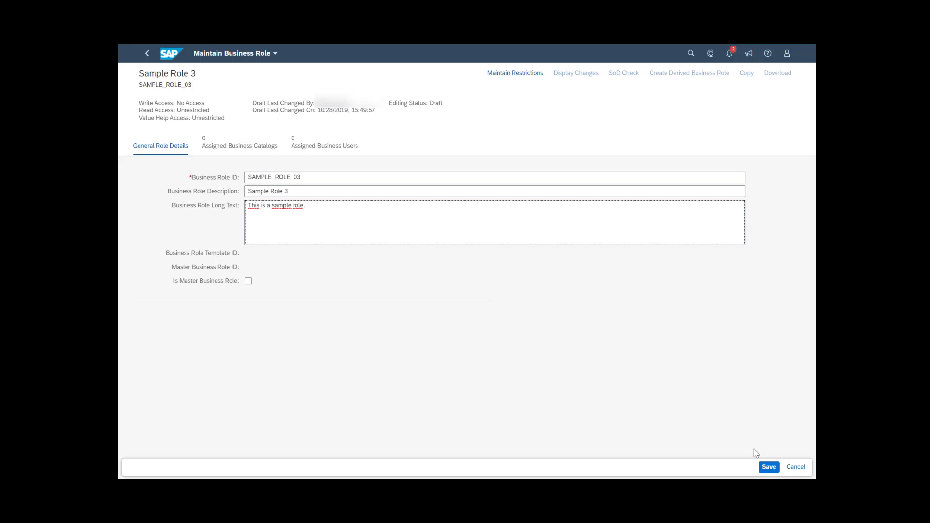
pyautogui.click(768, 466)
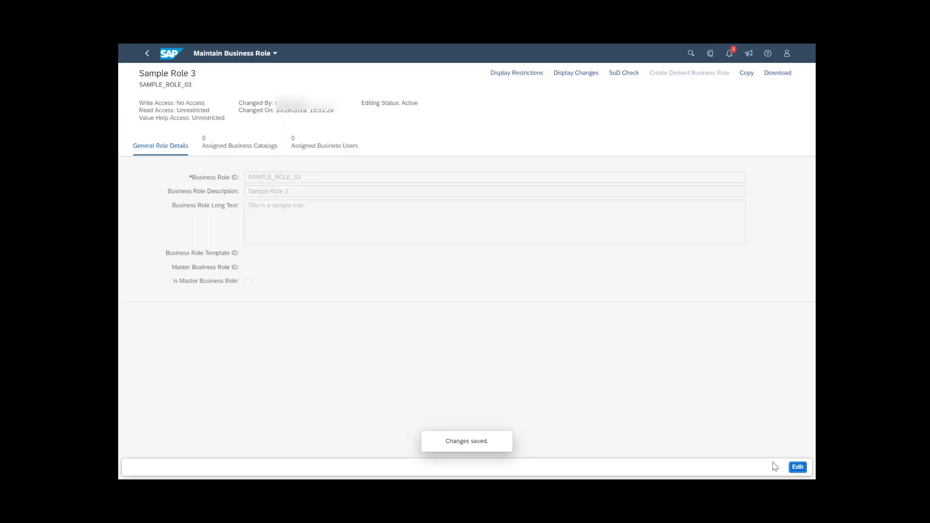
# - Create SAMPLE_ROLE_03 from the SAP_BR_DEMAND_PLANNER_IBP template as Sample Role 3
pyautogui.click(146, 53)
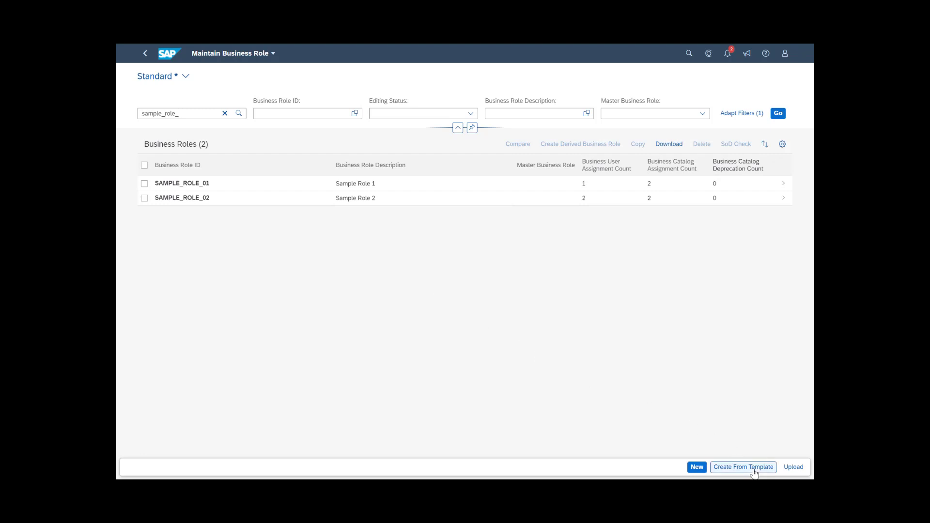
pyautogui.click(742, 467)
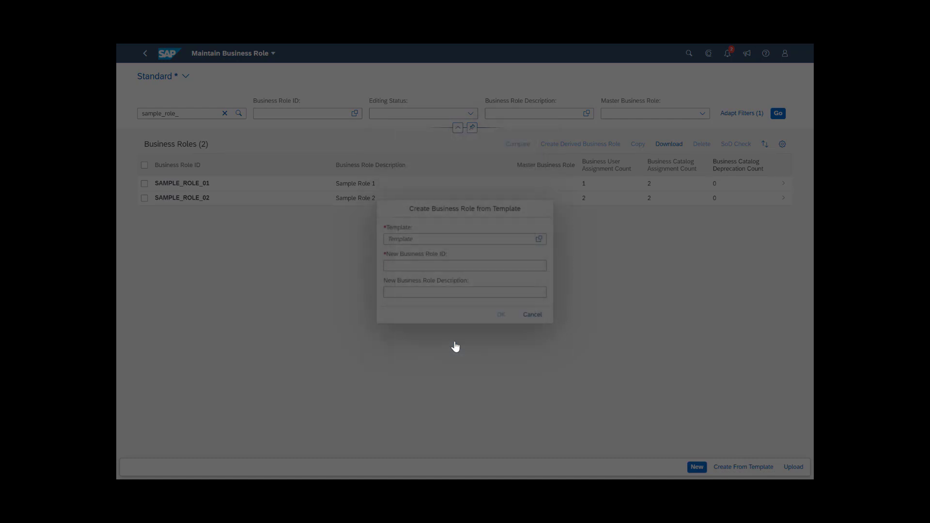
pyautogui.write('SAMPLE_ROLE_03')
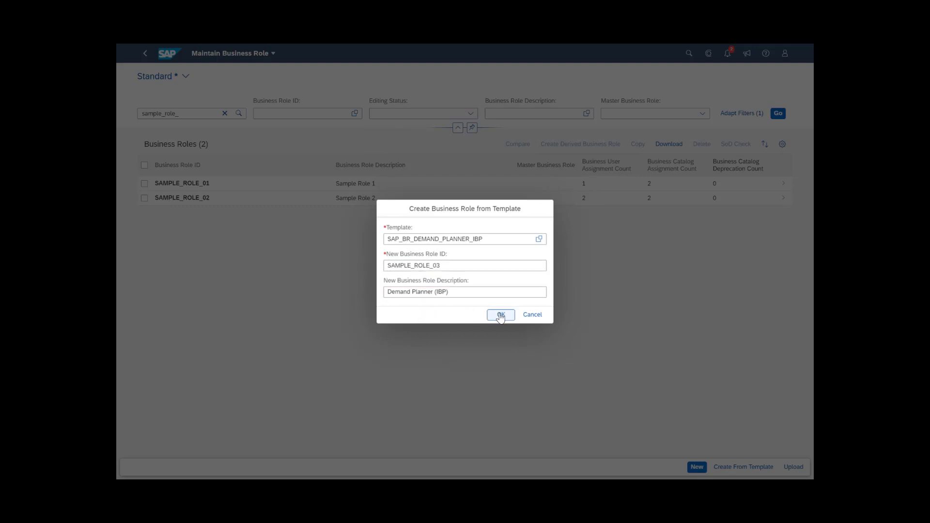
pyautogui.click(499, 315)
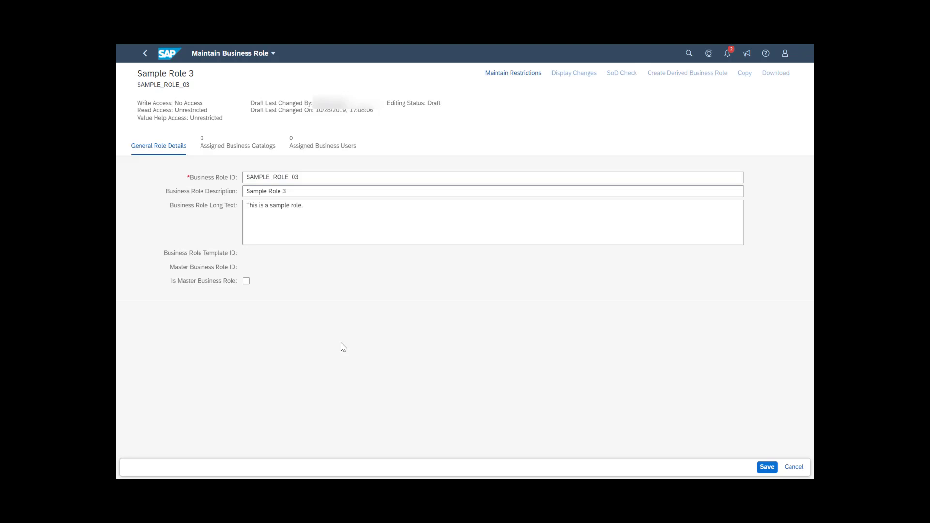
# - Add the Forecast Model business catalog to the role
pyautogui.click(237, 146)
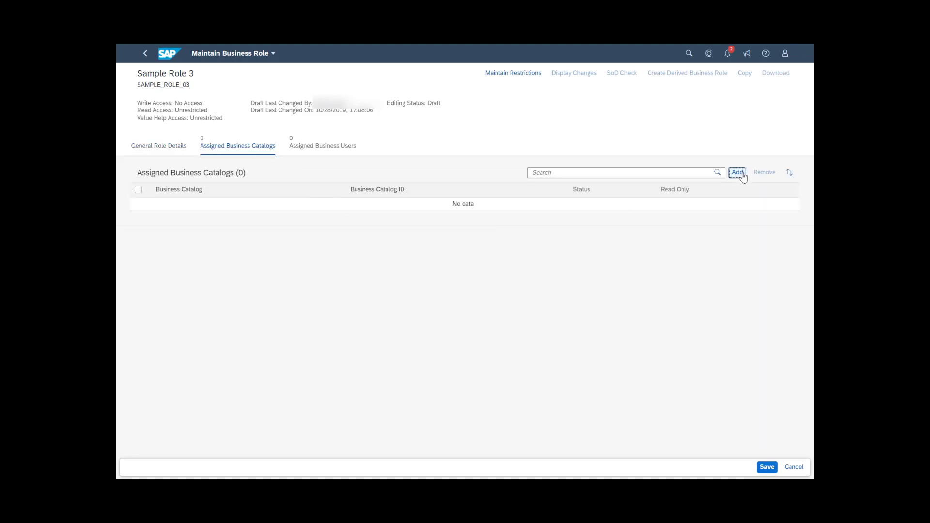
pyautogui.click(737, 172)
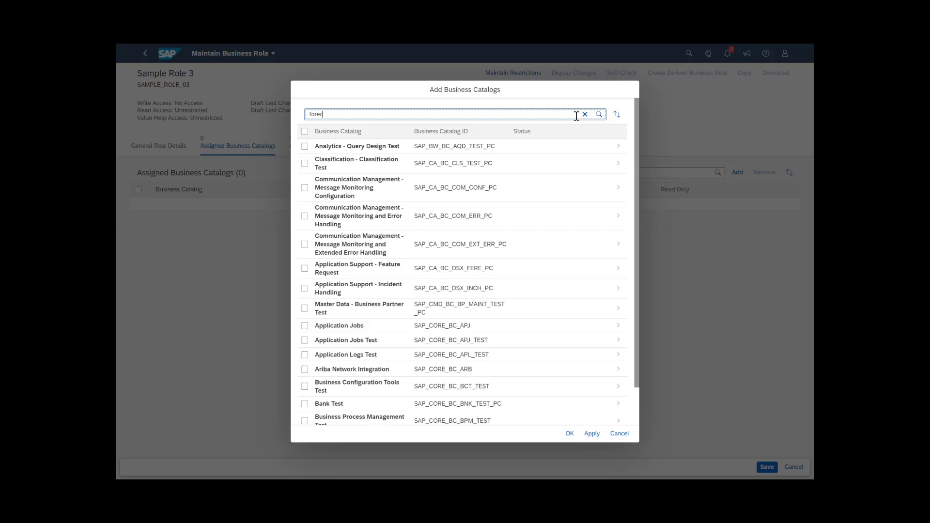
pyautogui.write('forecast')
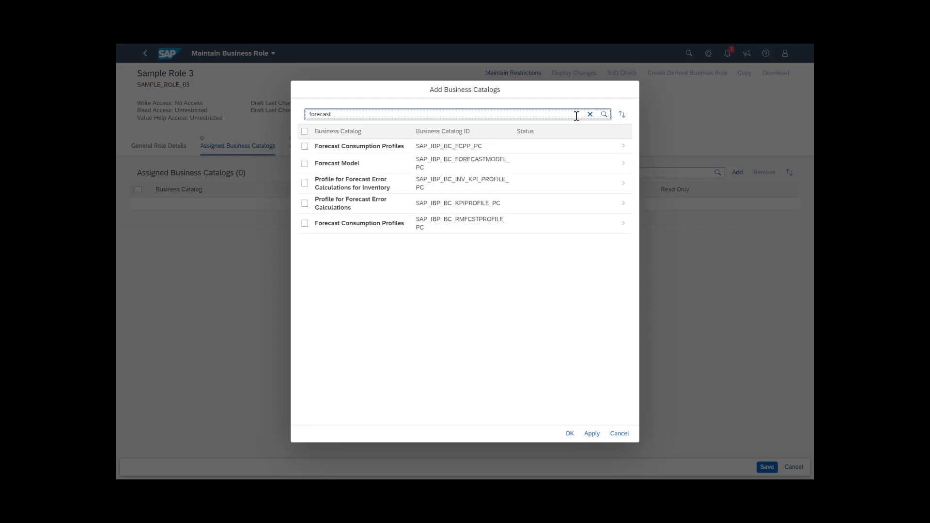
pyautogui.click(304, 163)
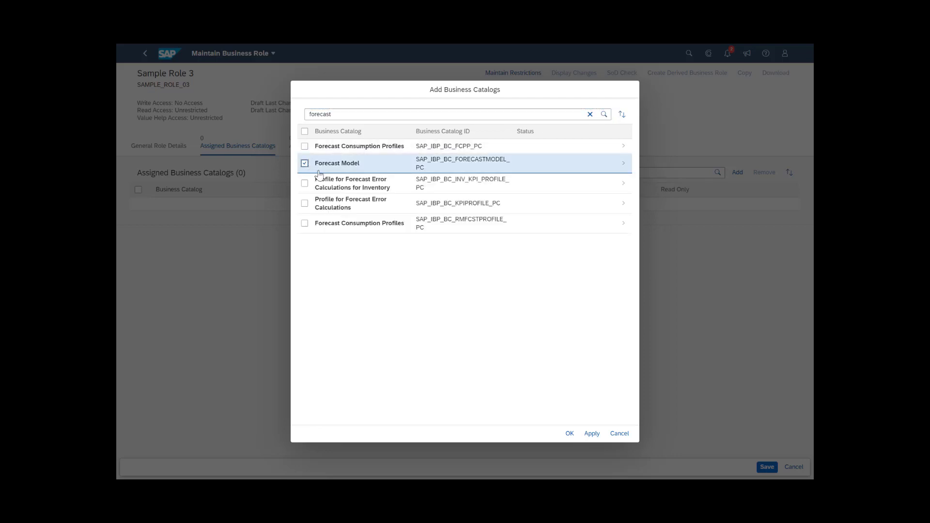
pyautogui.click(591, 433)
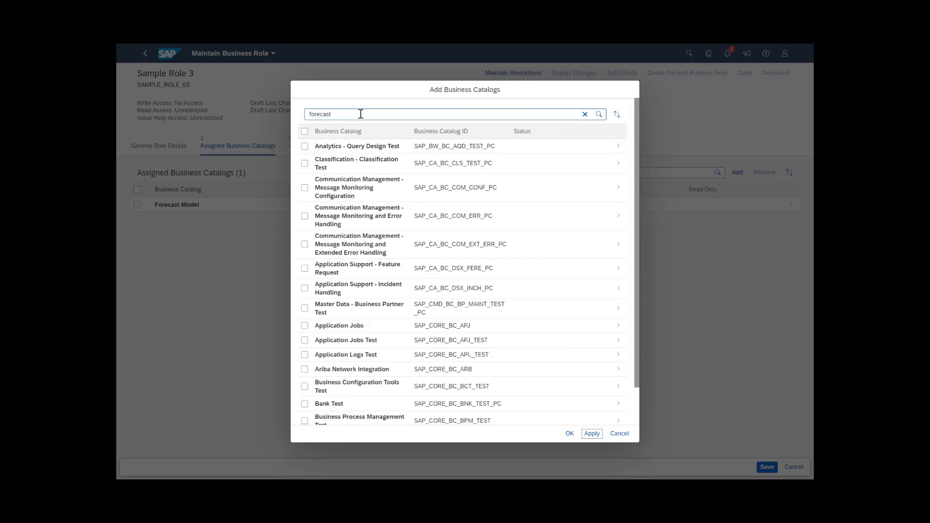
# - Add the ABC - XYZ Segments and Collaboration (SAP_CORE_BC_SM) catalogs
pyautogui.write('abc')
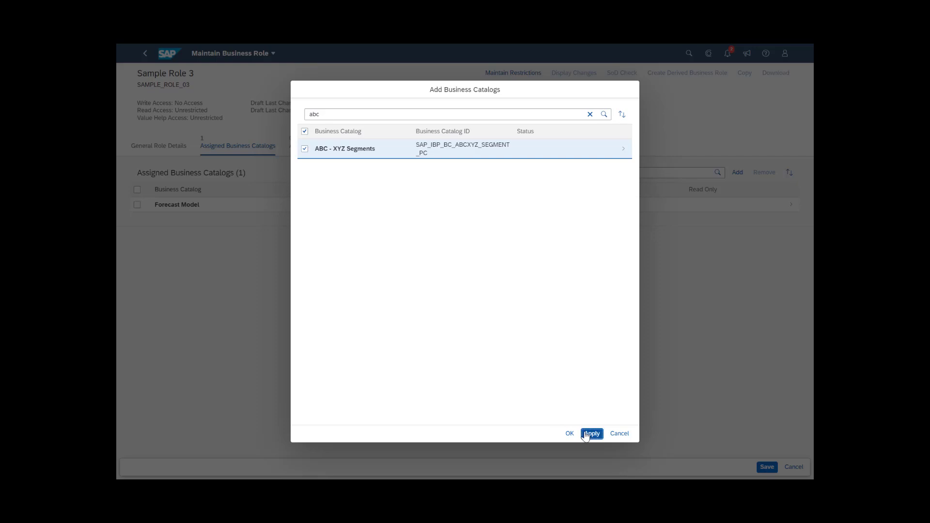
pyautogui.click(591, 434)
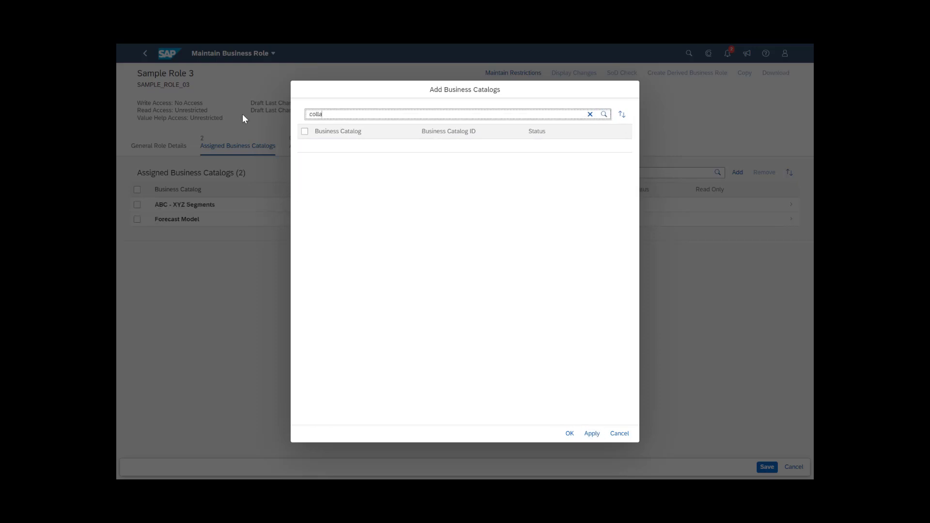
pyautogui.click(304, 146)
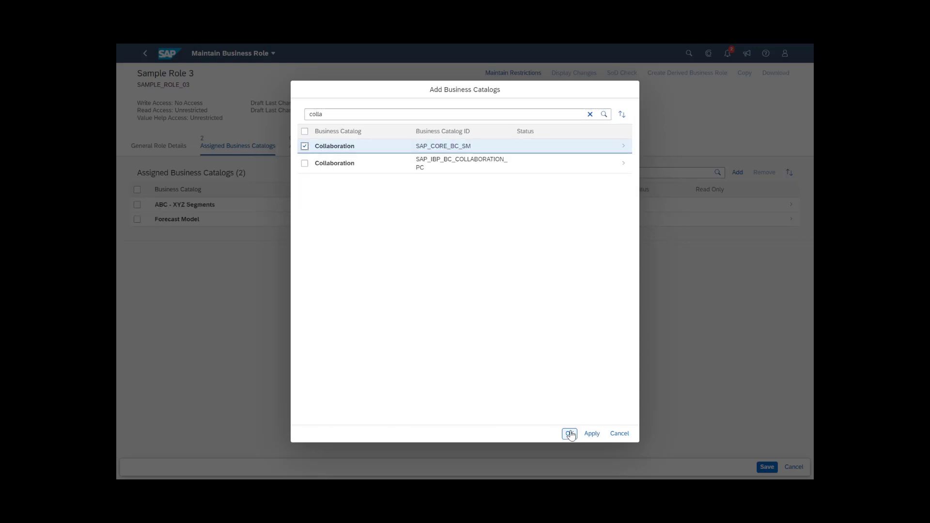
pyautogui.click(570, 433)
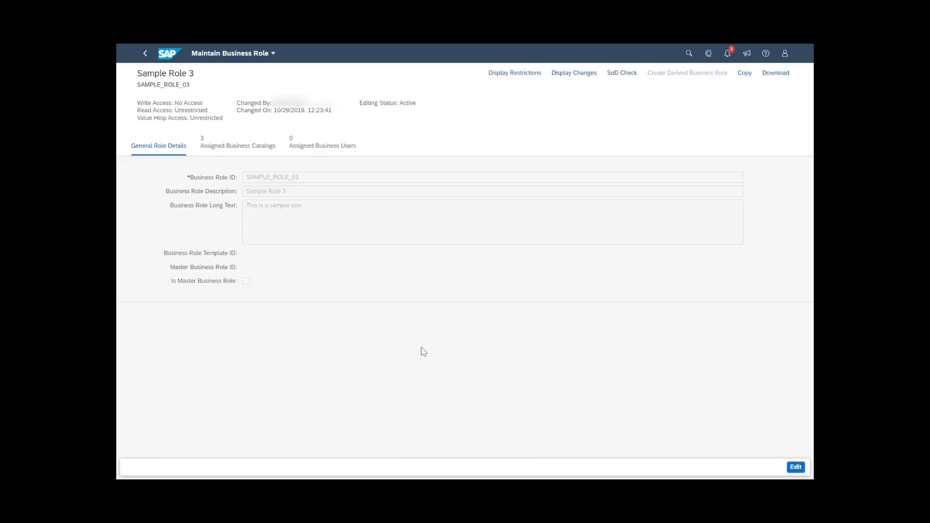
pyautogui.moveTo(415, 354)
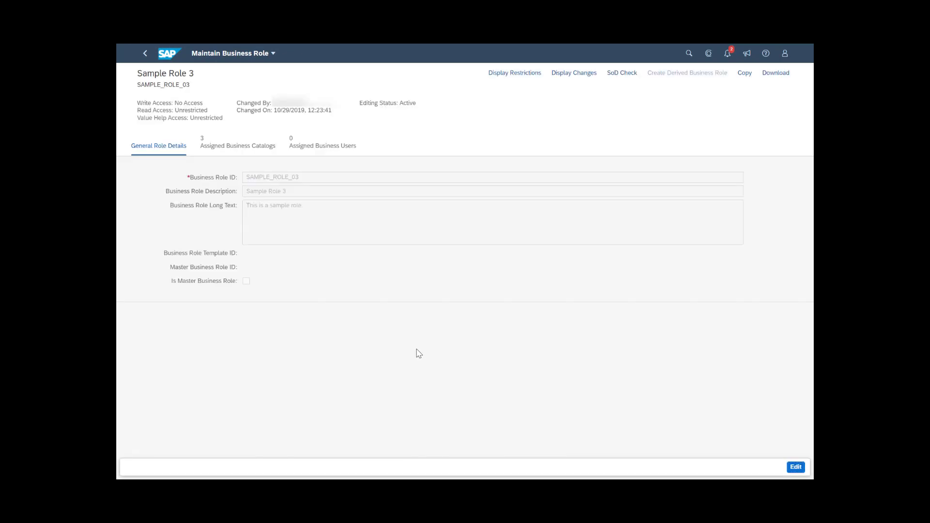
pyautogui.moveTo(433, 358)
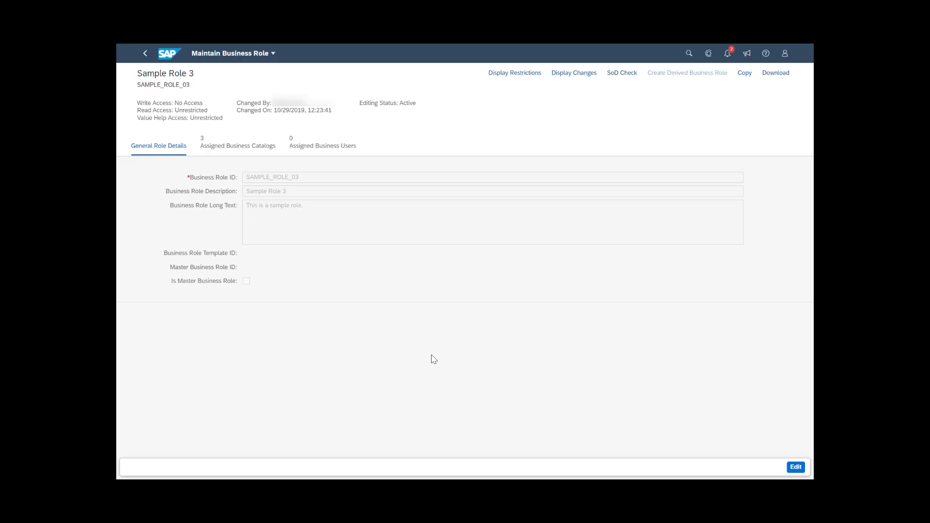
# - Put Sample Role 3 back into edit mode and show its assigned business users
pyautogui.click(795, 467)
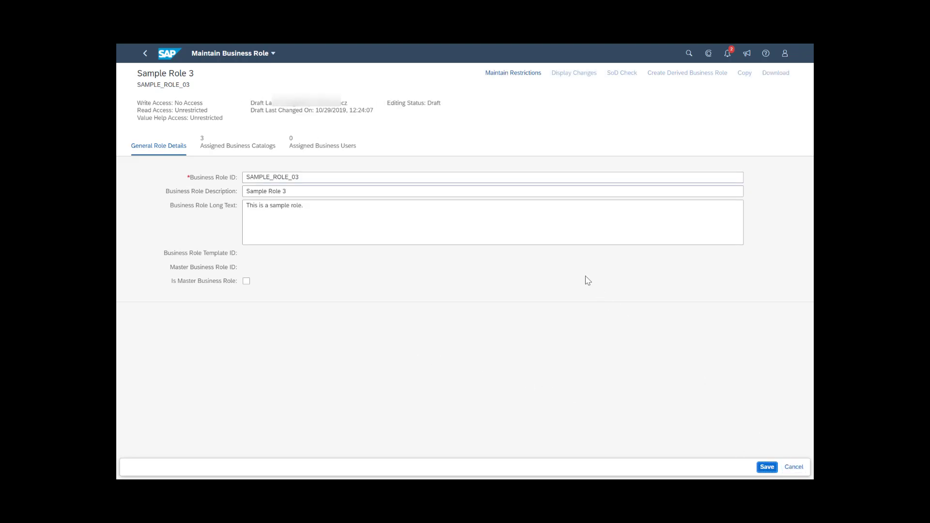
pyautogui.click(322, 145)
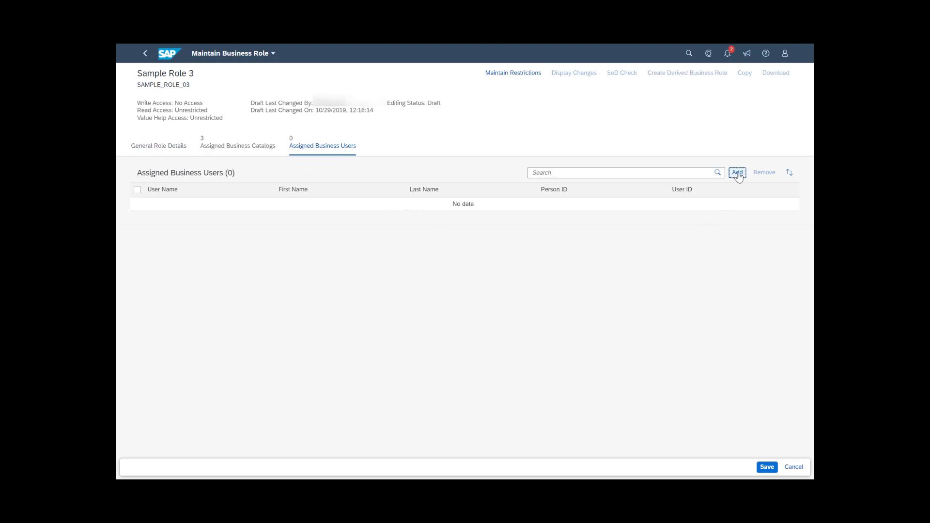
# - Search for business user 56789 and select Test Employee for the role
pyautogui.click(737, 172)
pyautogui.write('56788')
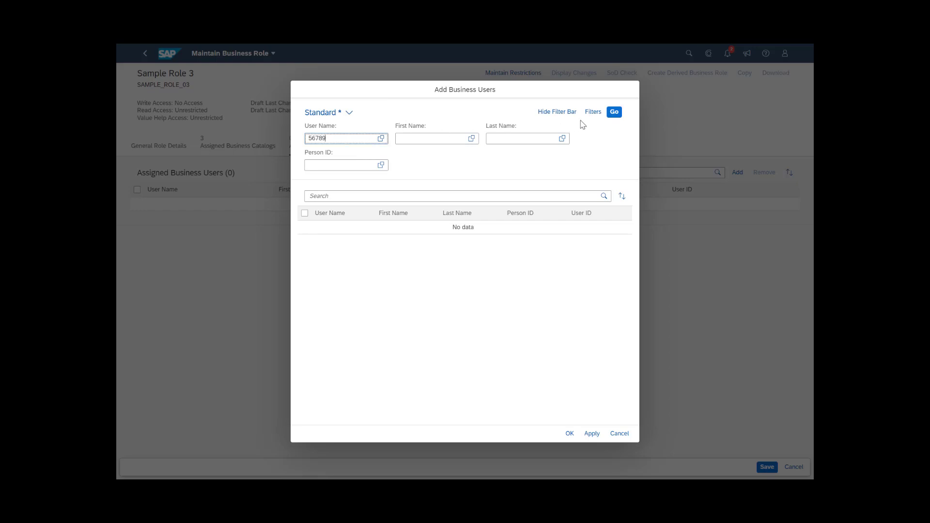
pyautogui.click(614, 112)
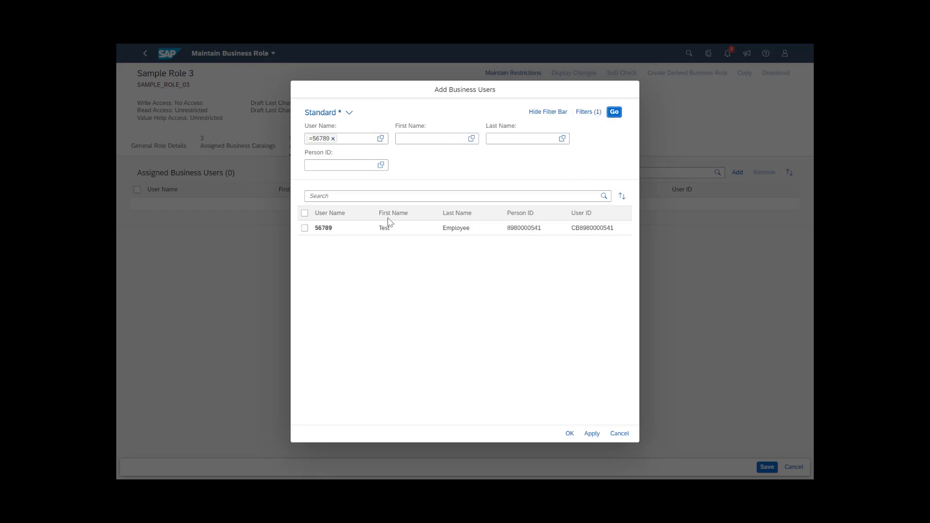
pyautogui.click(304, 228)
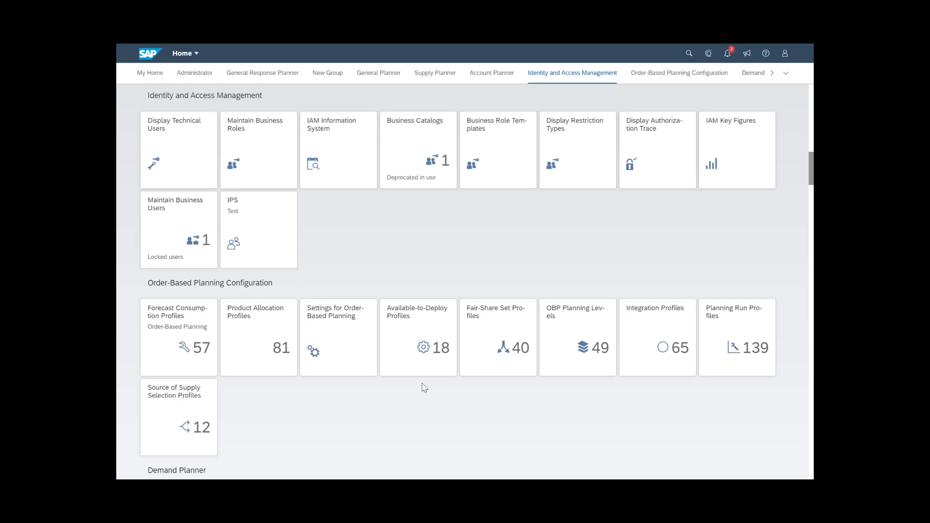
# - In Maintain Business Users, filter by user name 56789 and open Test Employee
pyautogui.click(178, 230)
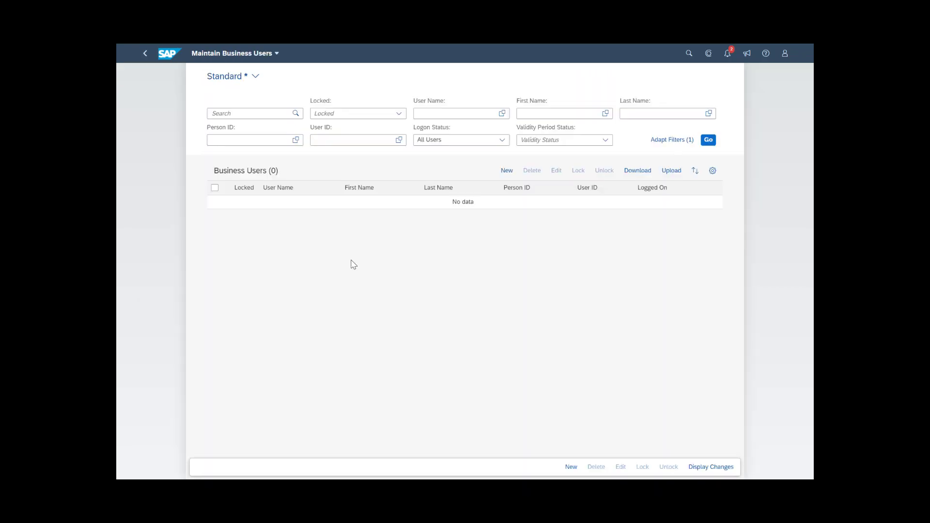
pyautogui.click(457, 113)
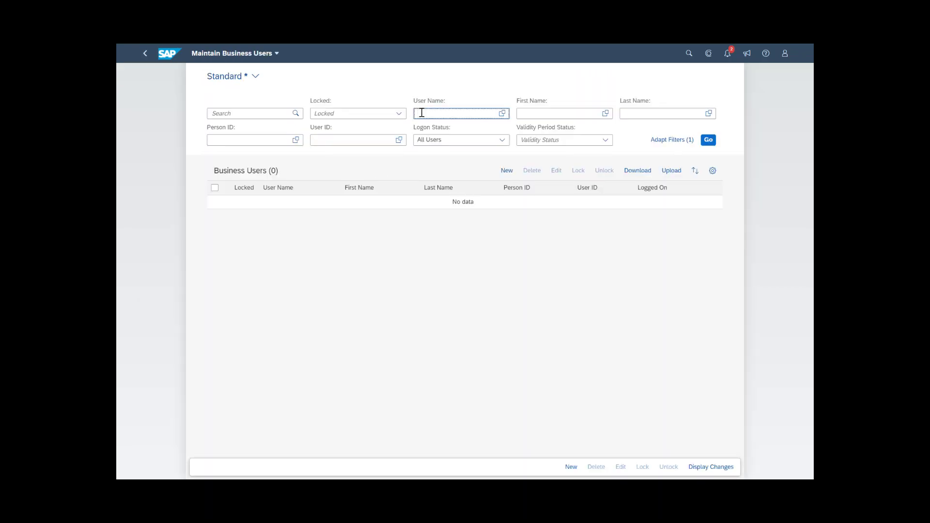
pyautogui.write('56789')
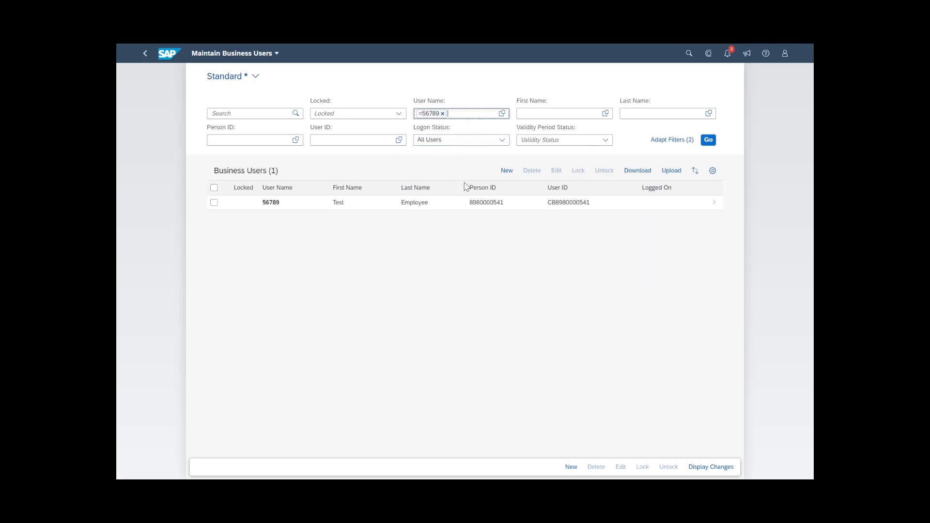
pyautogui.click(214, 202)
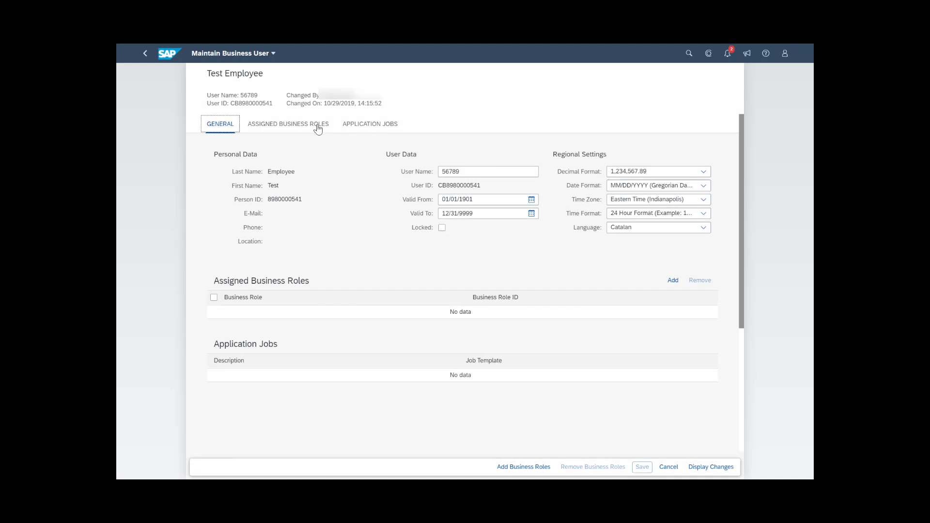
# - Start adding a business role to Test Employee, searching for '_03'
pyautogui.click(289, 124)
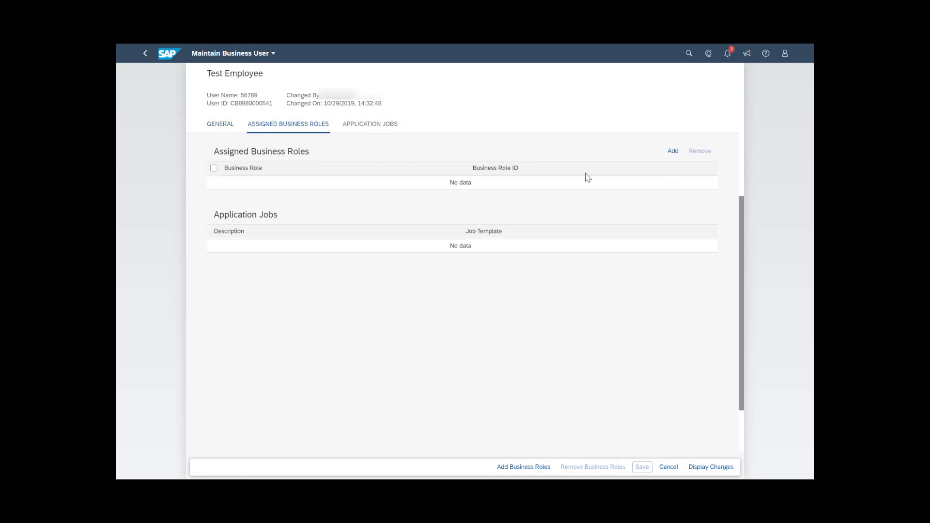
pyautogui.click(672, 150)
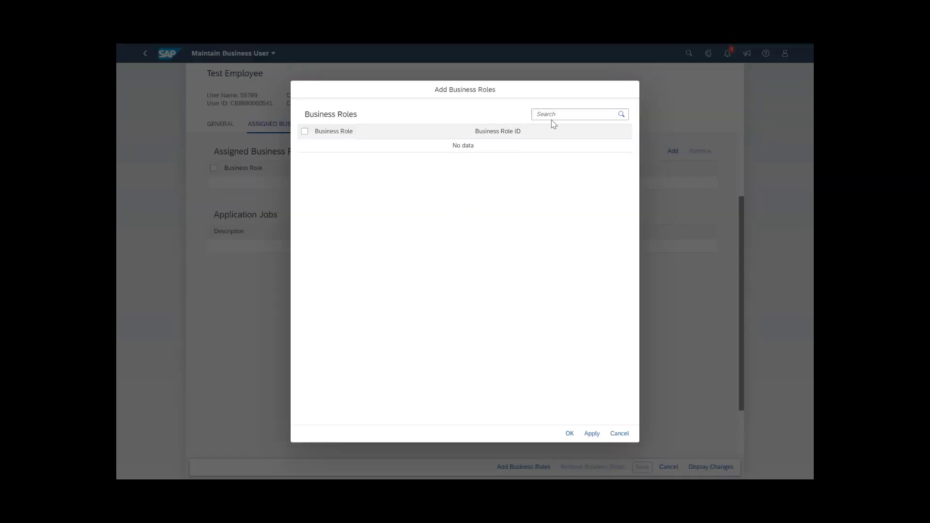
pyautogui.write('_03')
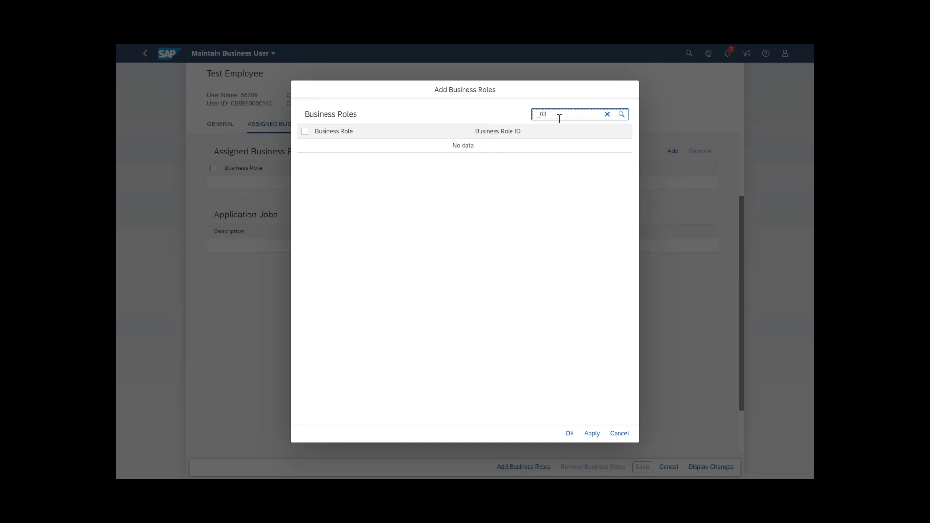